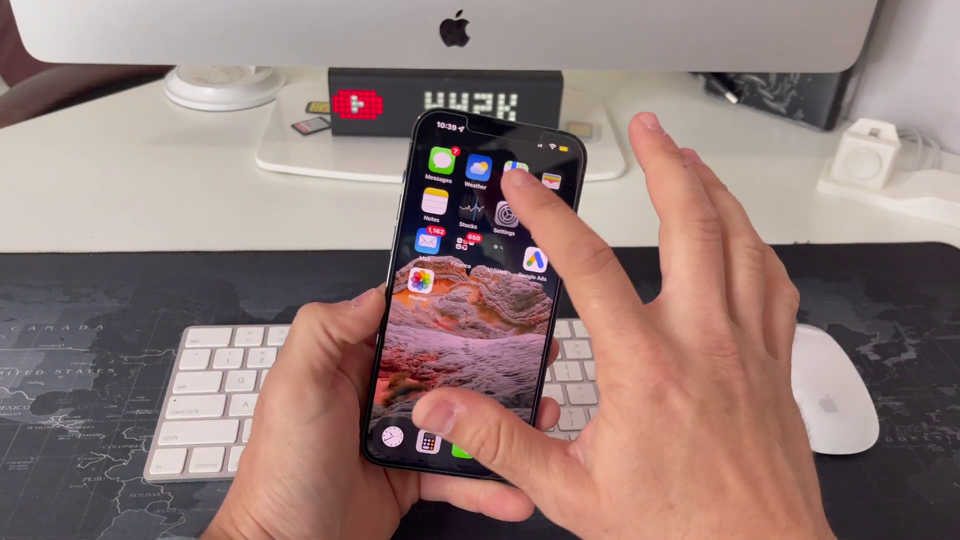
Launch Stocks to show the AAPL, TSLA, Dow Jones and S&P 500 watchlist
{"action": "left_click", "coordinate": [467, 212]}
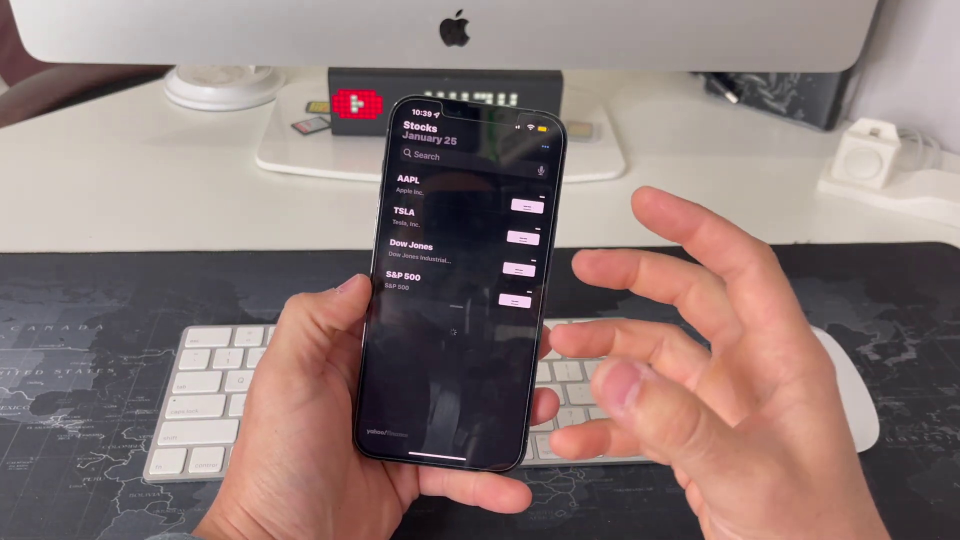